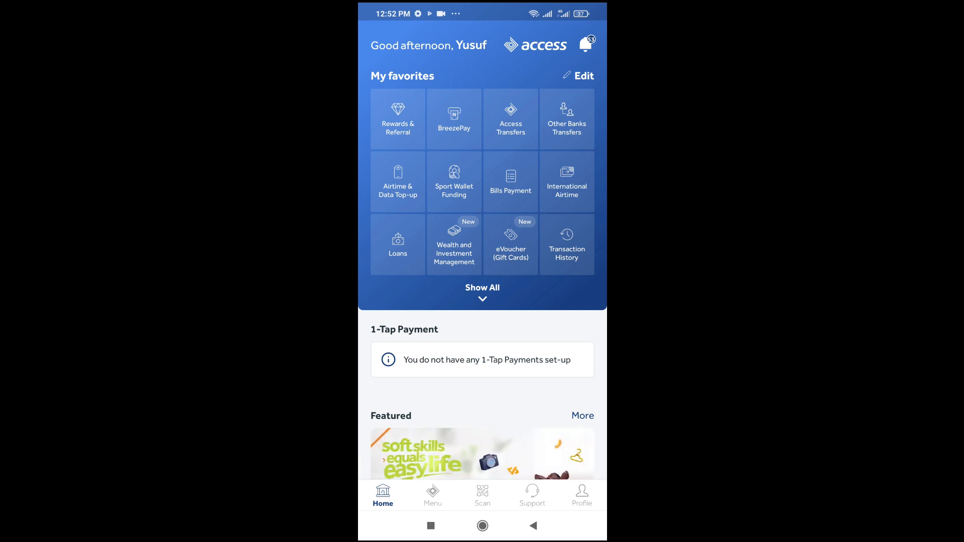
Open the Menu tab to show the Premier Savings account and its balance
click(432, 495)
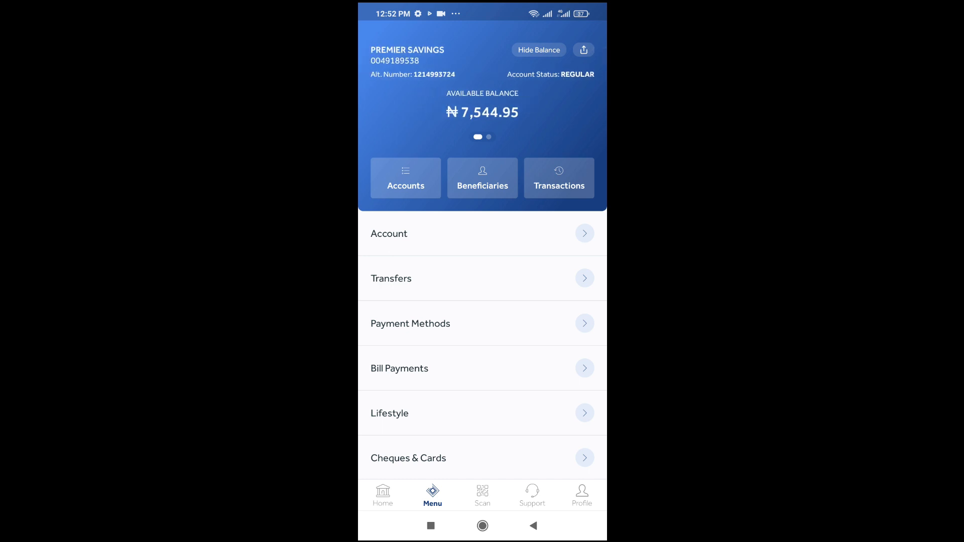
Hide and re-show the balance on the account card, then go to Profile
click(537, 49)
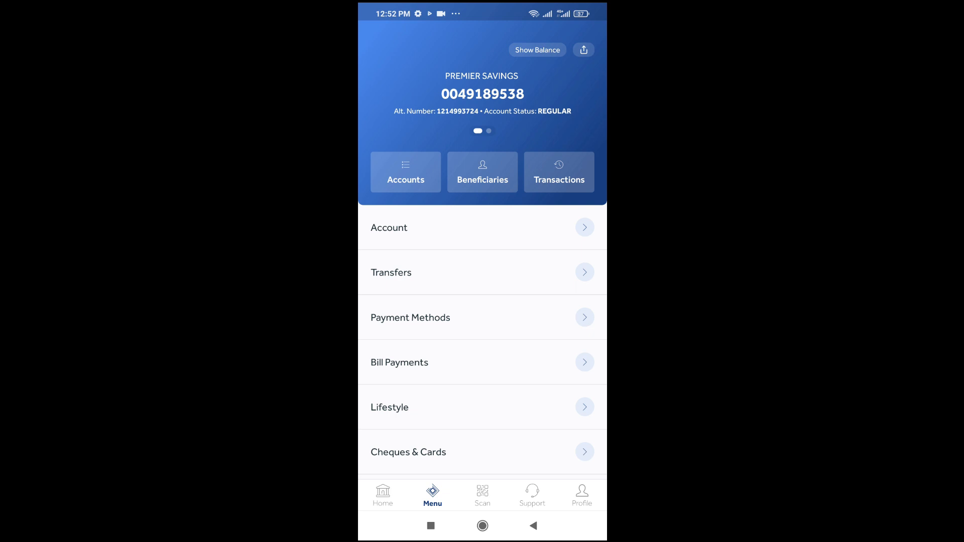
click(536, 50)
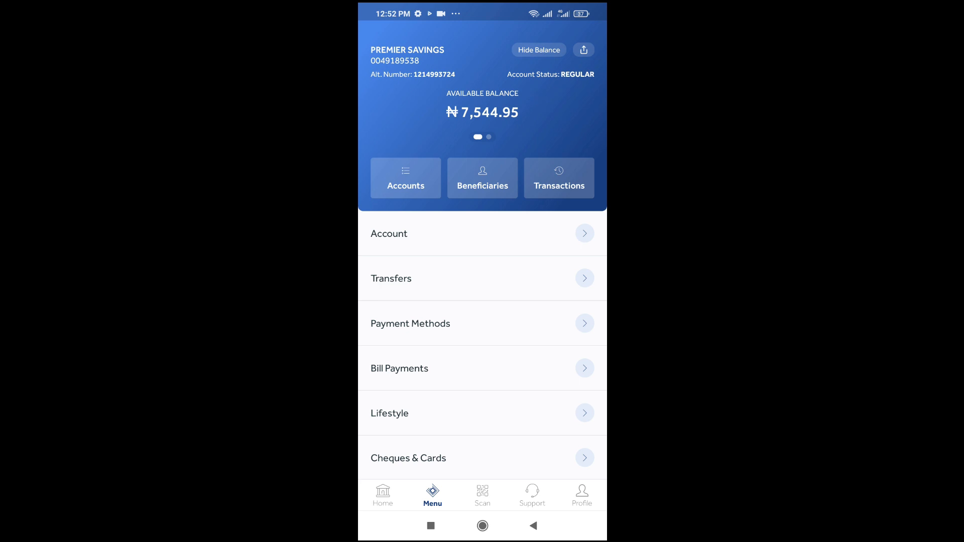
click(581, 495)
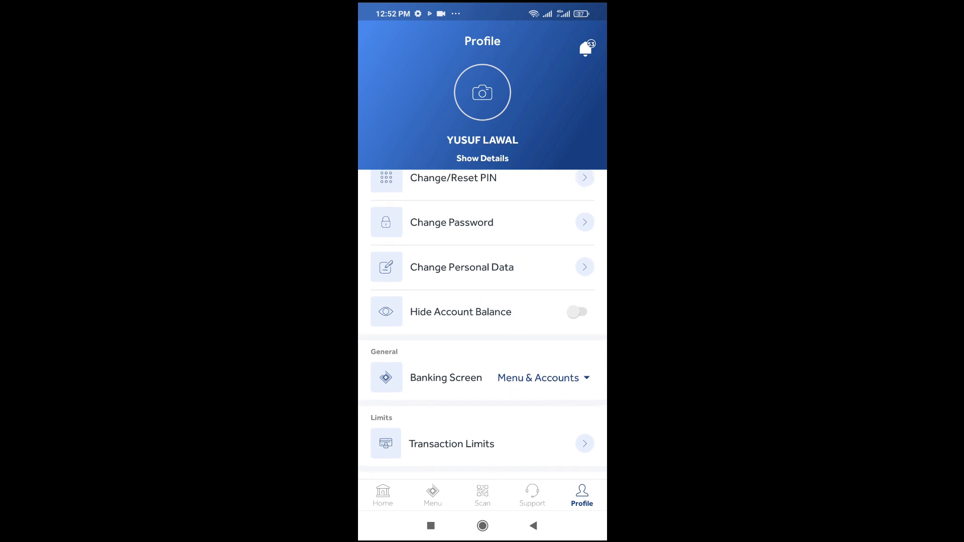
Switch on Hide Account Balance in Profile and return to the Menu tab
click(576, 311)
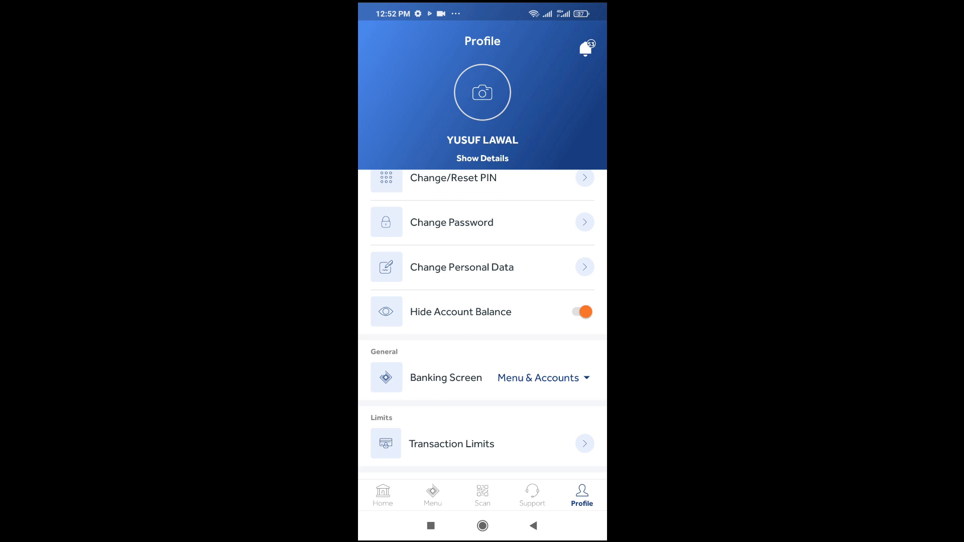
click(432, 495)
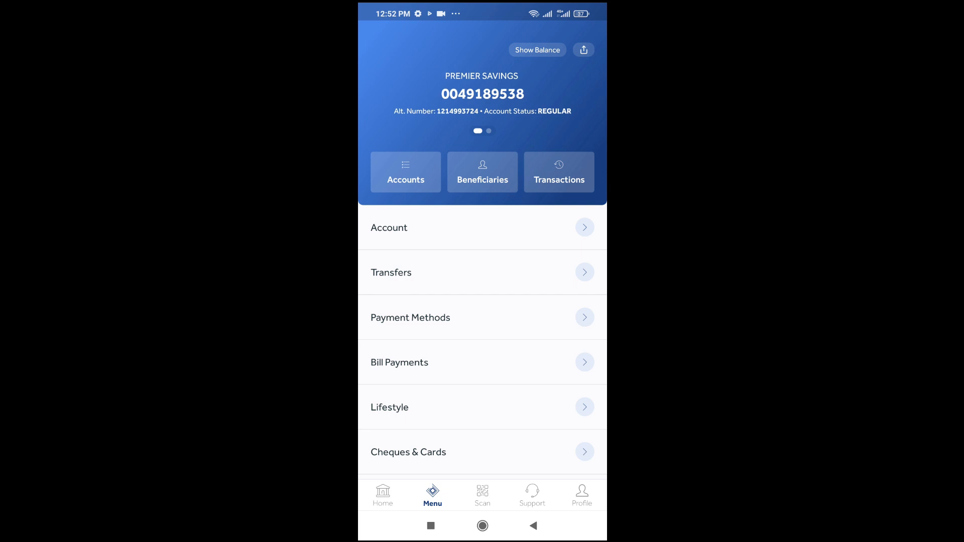
click(537, 50)
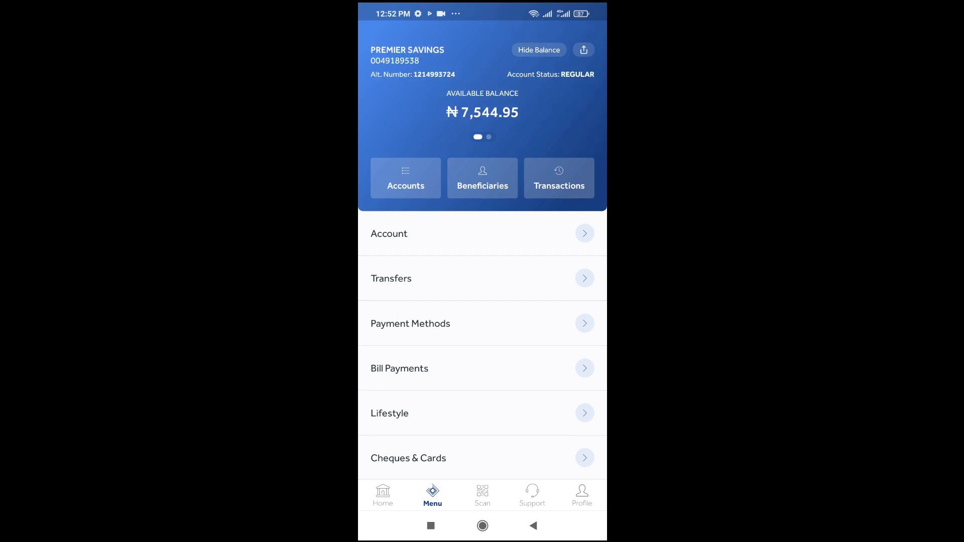
click(538, 49)
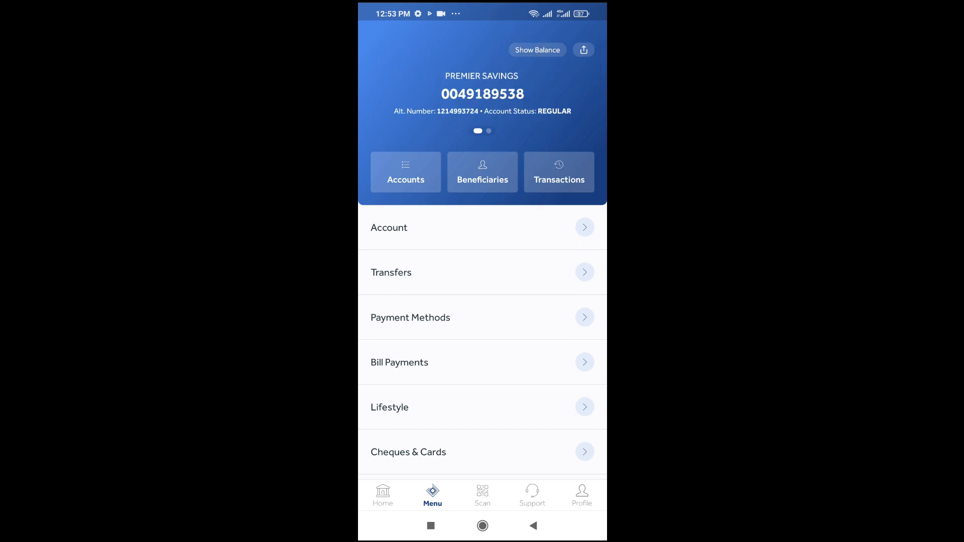